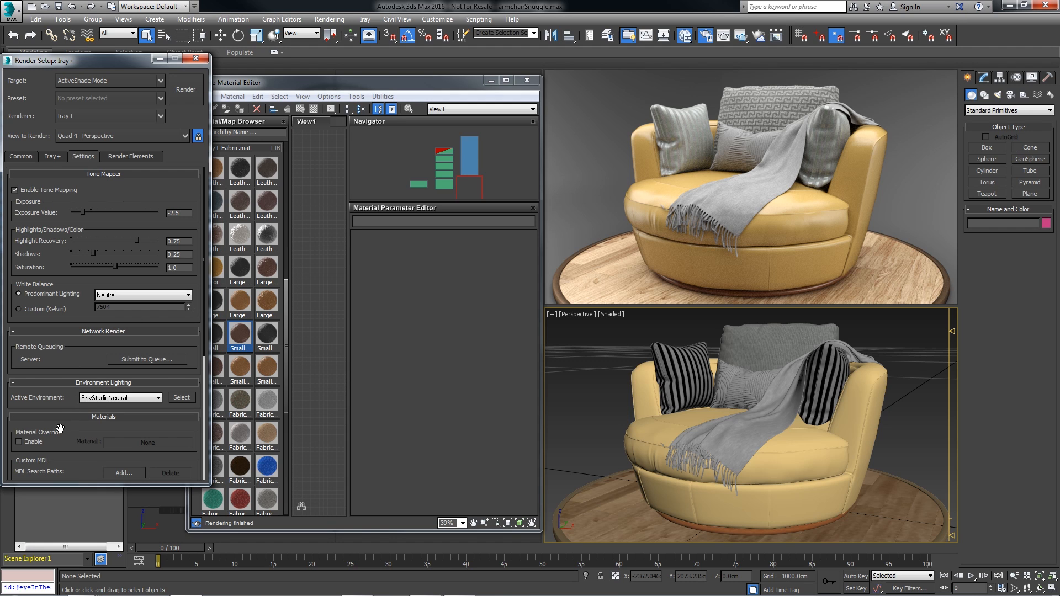
Enable Iray Material Override and preview Leather 1 then Small Grain Saddle Leather on the whole chair.
{"action": "left_click", "coordinate": [19, 442]}
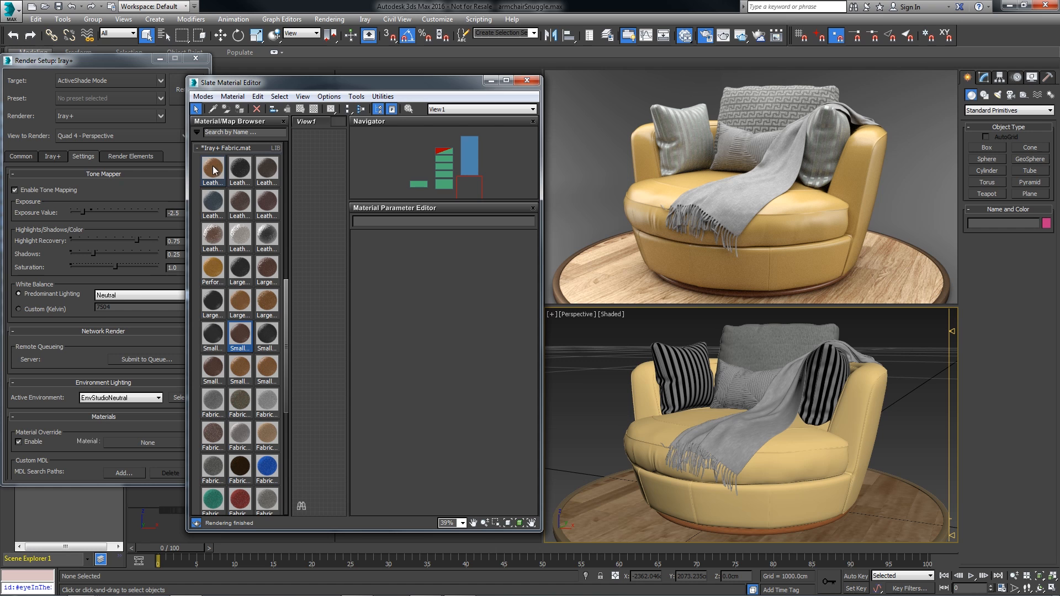
{"action": "left_click", "coordinate": [212, 168]}
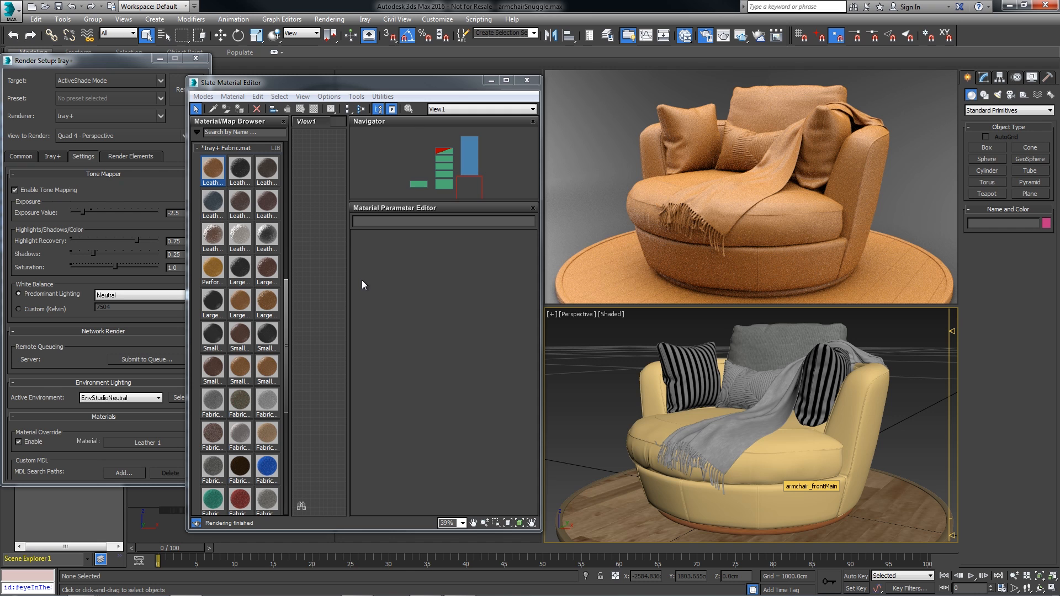
{"action": "left_click", "coordinate": [240, 332]}
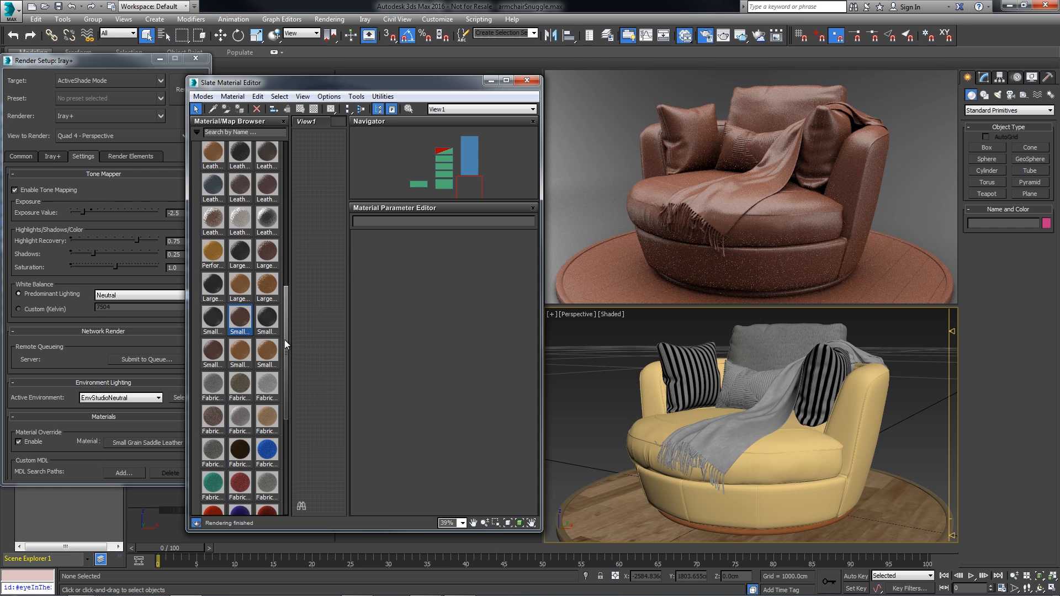
Preview Fabric 1 and then the dotted Fabric 12 as the scene-wide override material.
{"action": "scroll", "scroll_direction": "down", "scroll_amount": 3}
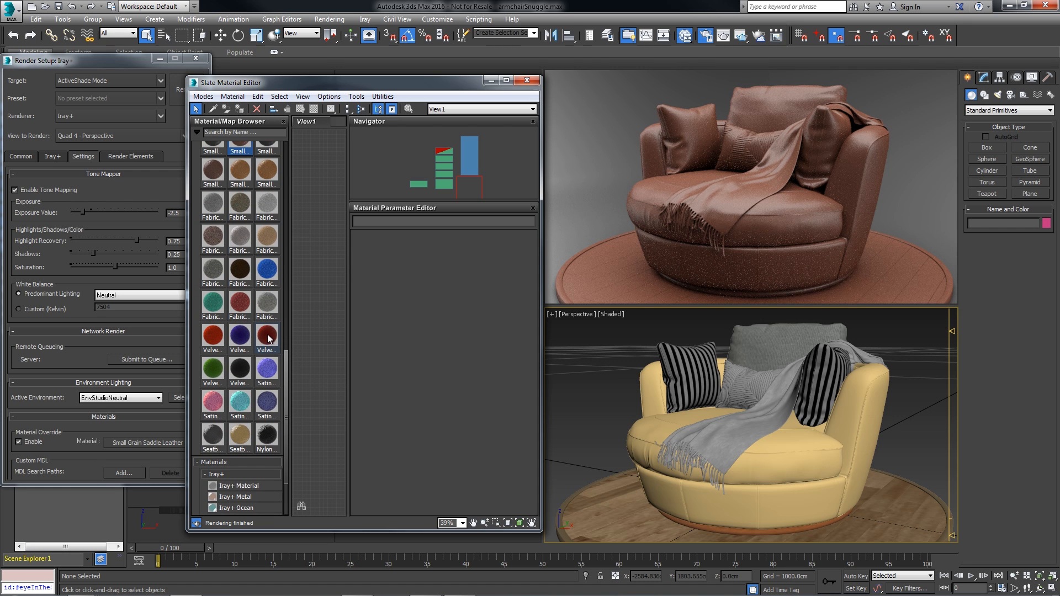
{"action": "left_click", "coordinate": [266, 336]}
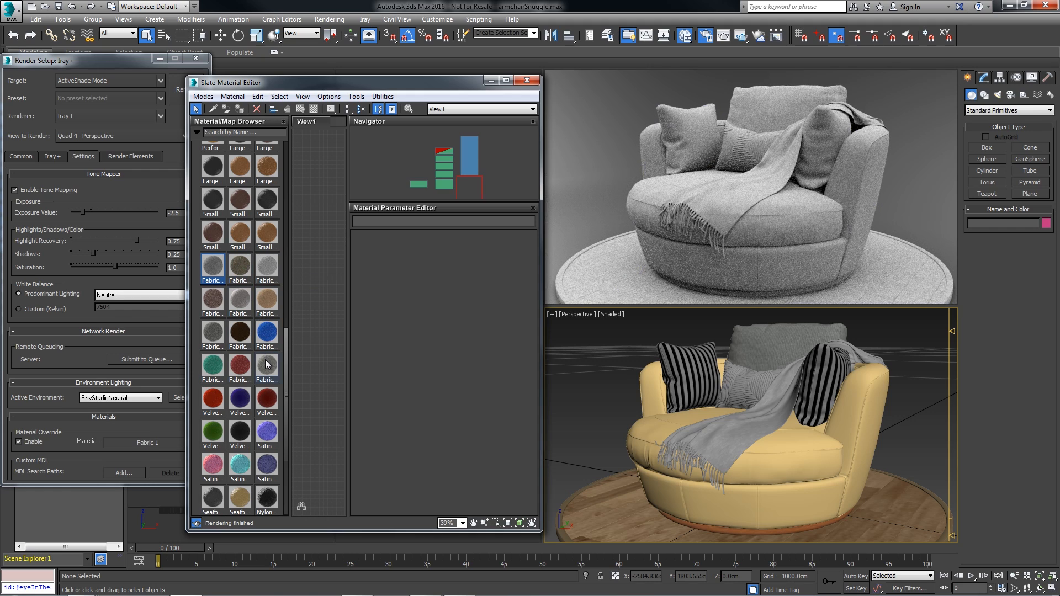
{"action": "left_click", "coordinate": [267, 366]}
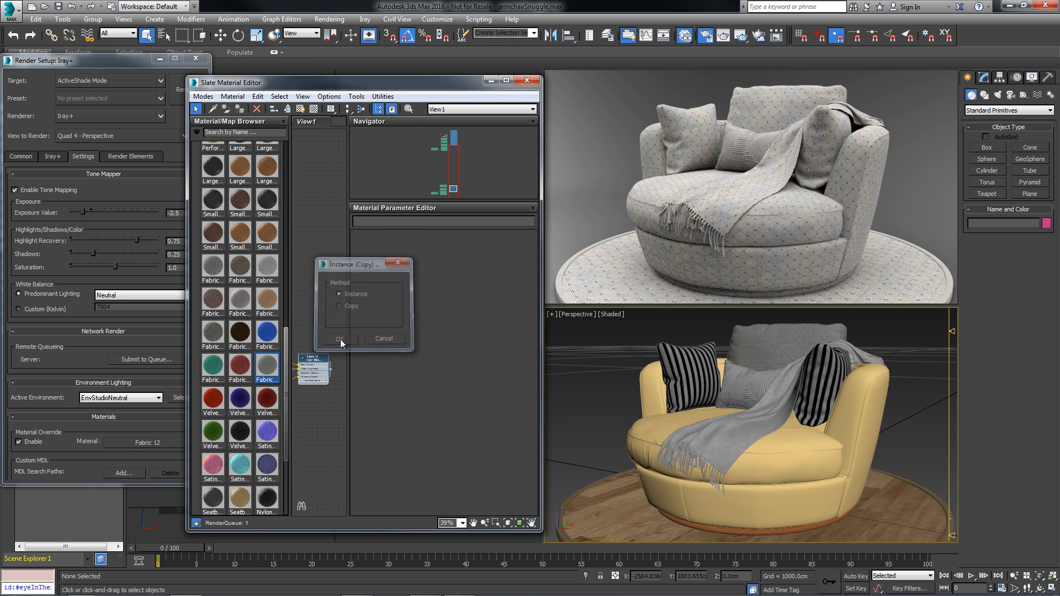
Confirm bringing Fabric 12 into the Slate Material Editor as an instance.
{"action": "left_click", "coordinate": [339, 339]}
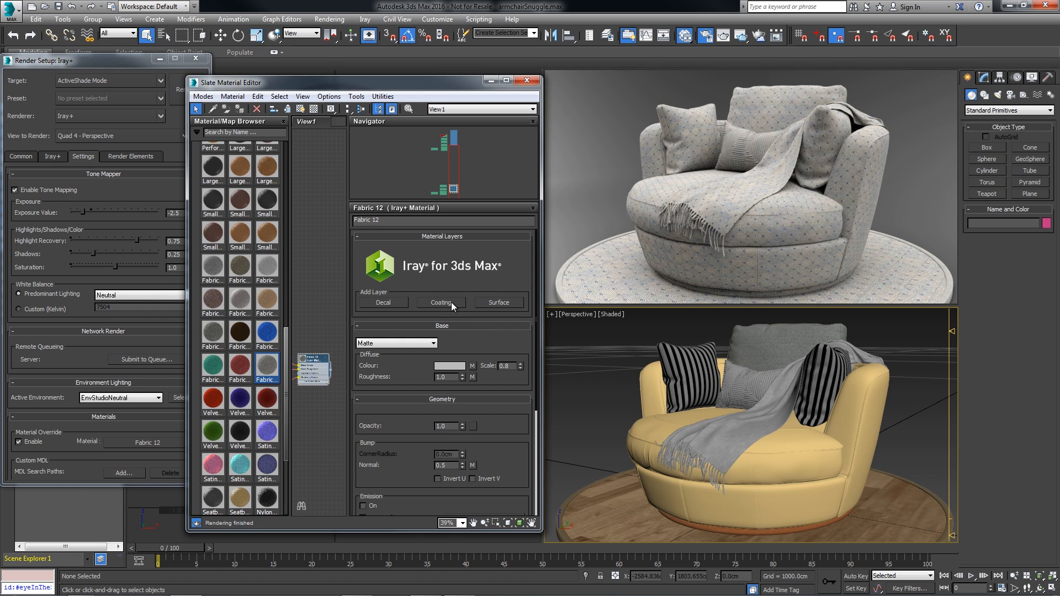
Add a coating layer to Fabric 12 and set its type to FlipFlopPaint.
{"action": "left_click", "coordinate": [439, 303]}
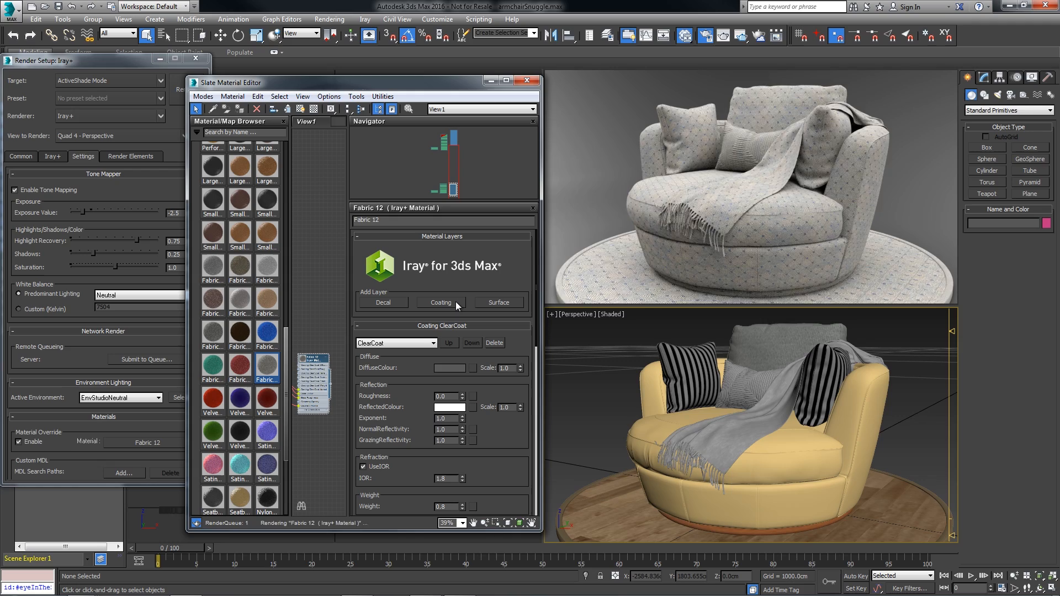
{"action": "left_click", "coordinate": [395, 342]}
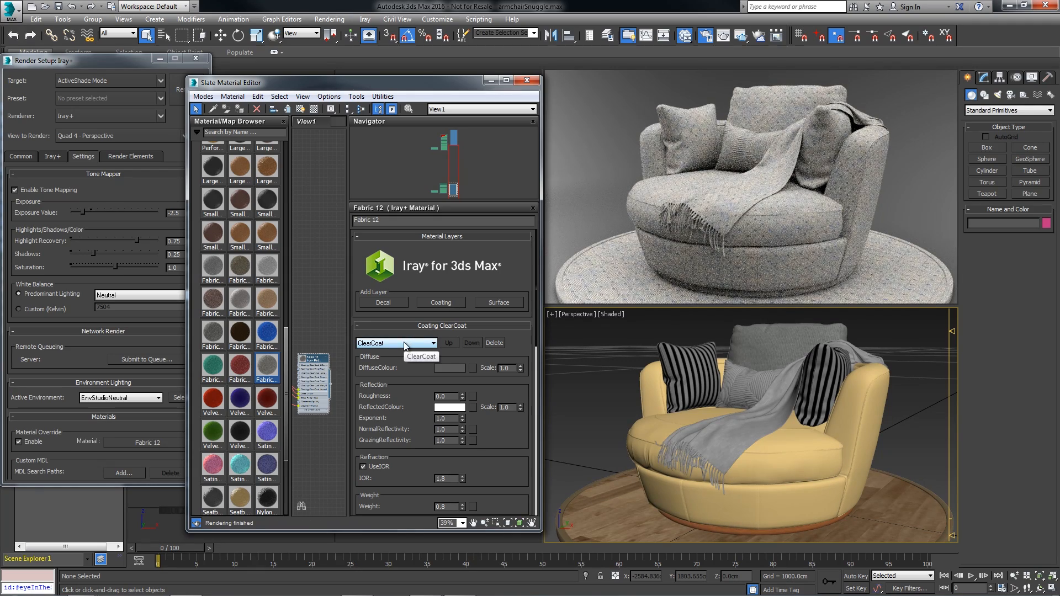
{"action": "left_click", "coordinate": [396, 343]}
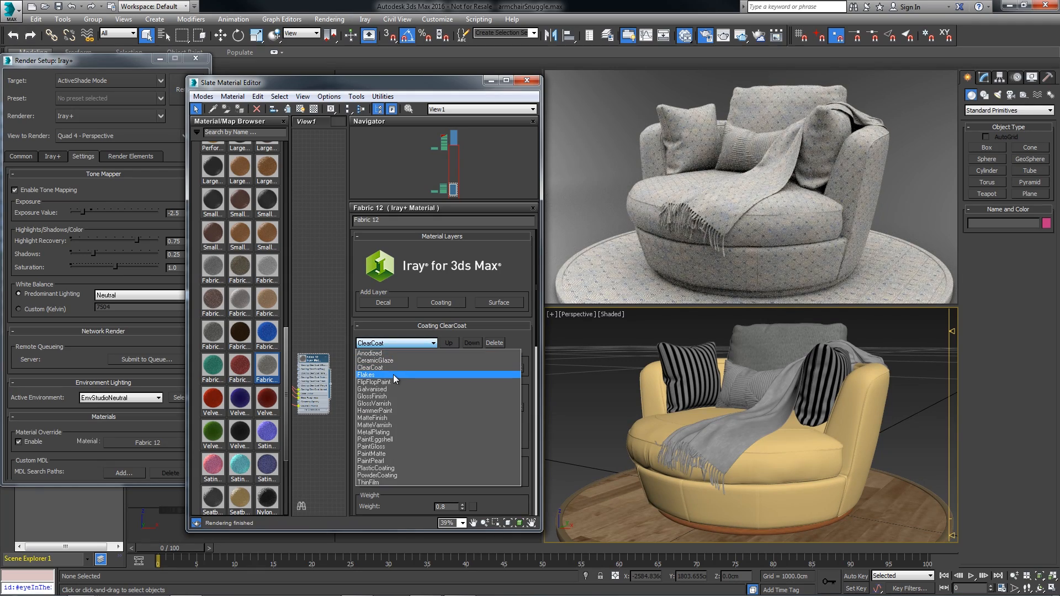
{"action": "left_click", "coordinate": [375, 382]}
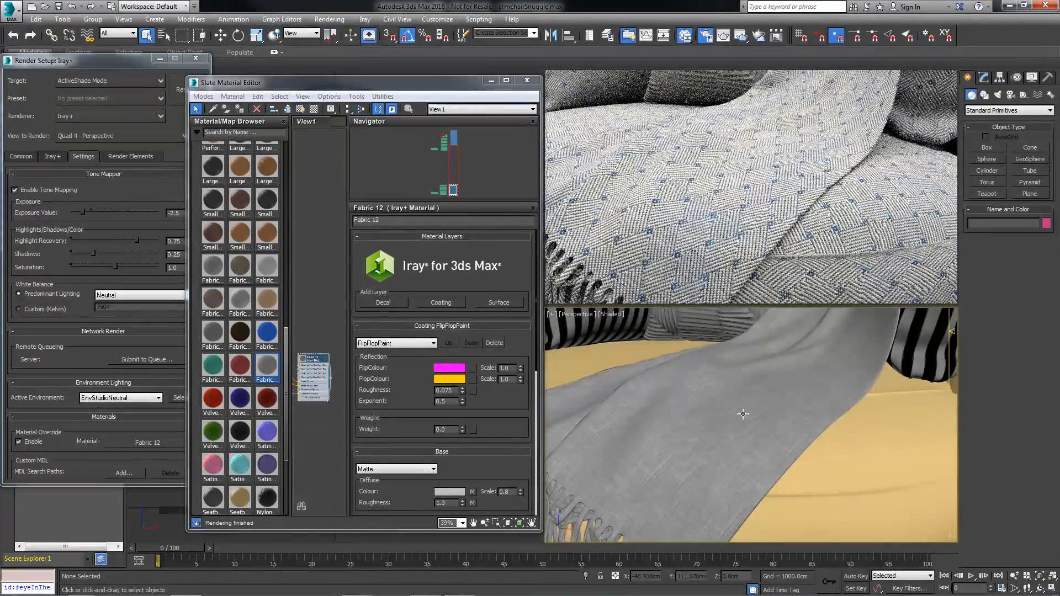
Set the FlipFlopPaint FlipColour swatch to a blue shade.
{"action": "left_click", "coordinate": [449, 367]}
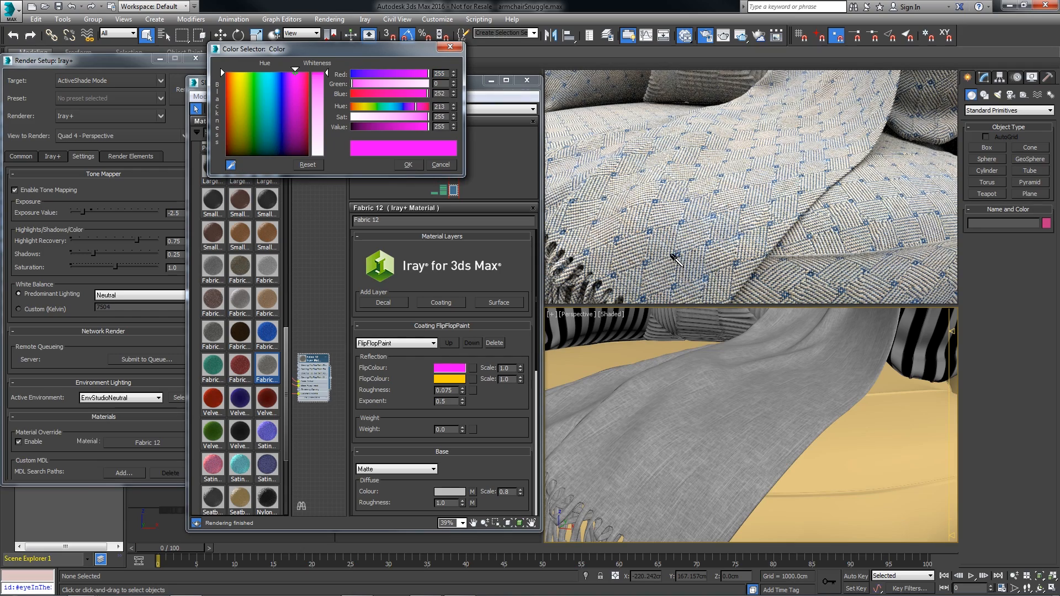
{"action": "left_click", "coordinate": [276, 125]}
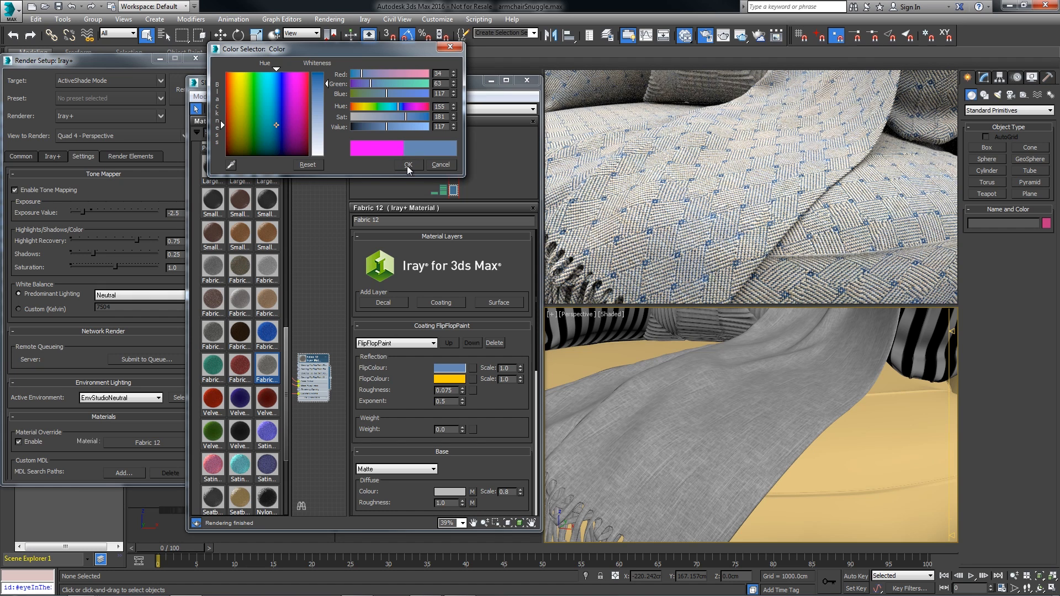
{"action": "left_click", "coordinate": [405, 165]}
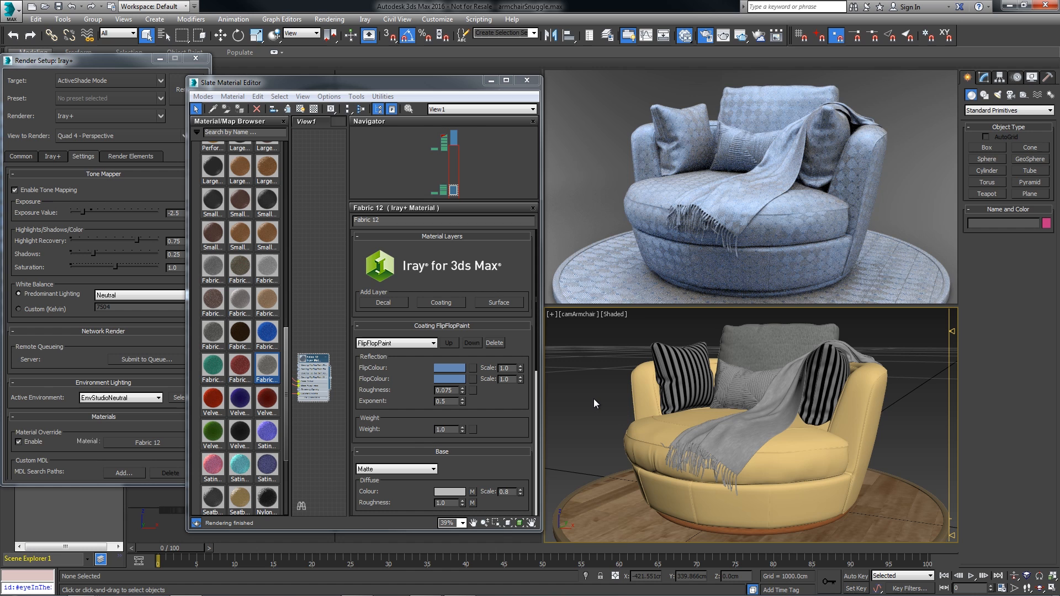
{"action": "mouse_move", "coordinate": [613, 410]}
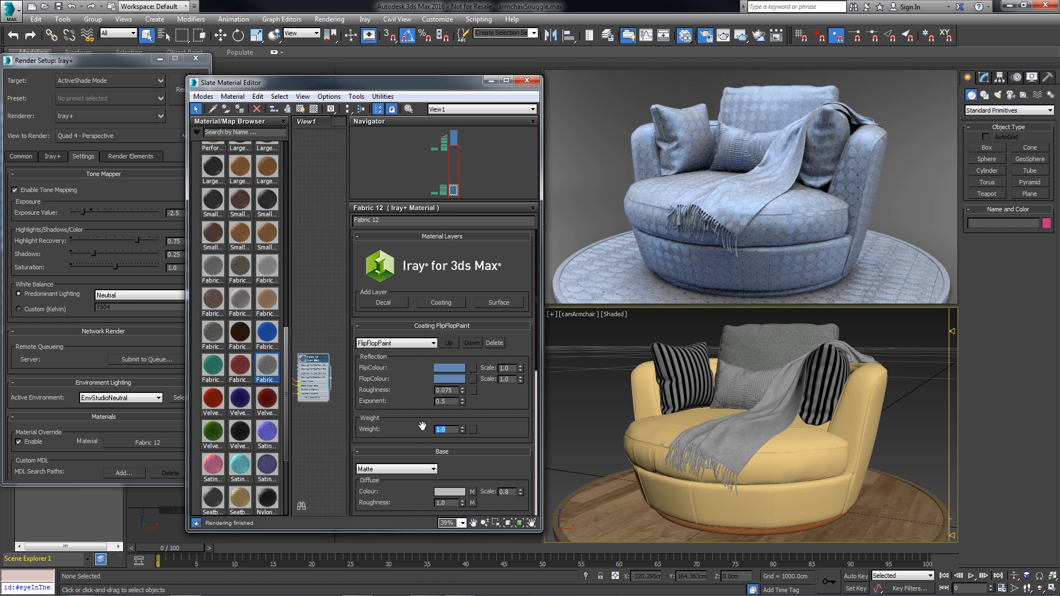
Set the FlipFlopPaint coating weight to 0.25.
{"action": "type", "text": "0.25"}
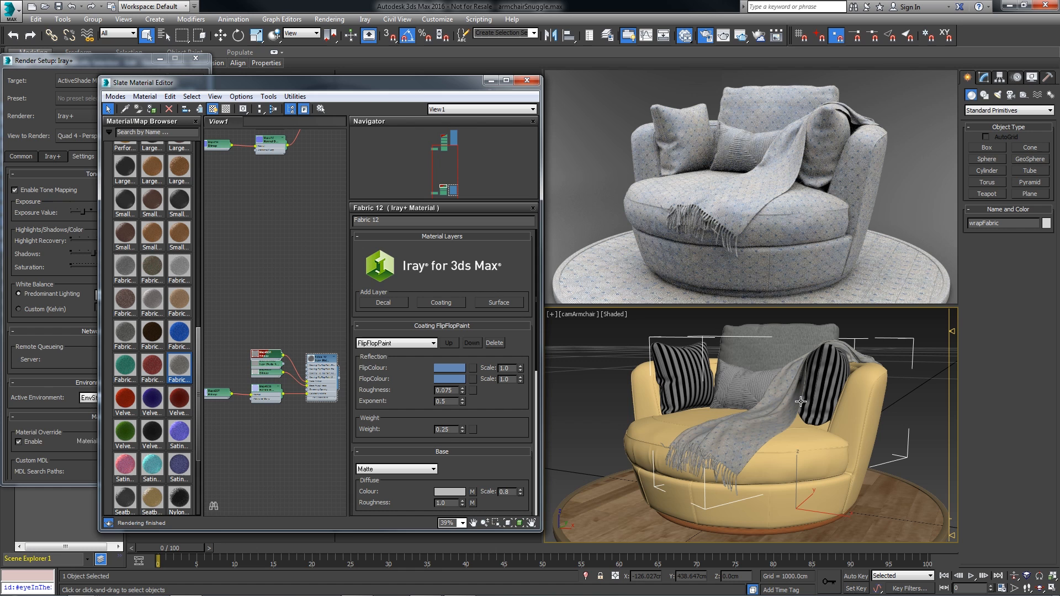
{"action": "mouse_move", "coordinate": [477, 390]}
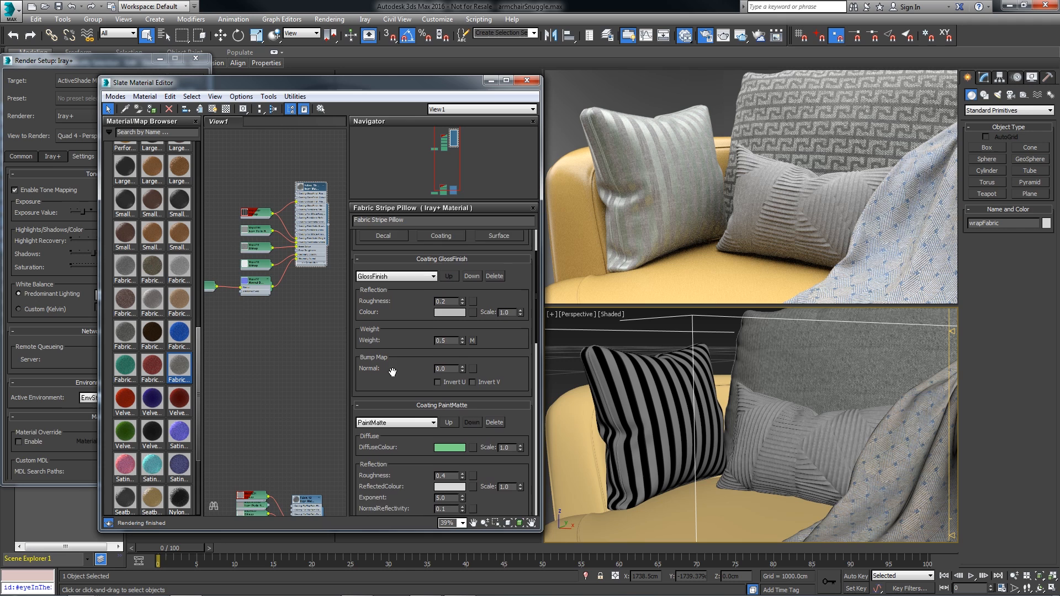
Set the Fabric Stripe Pillow GlossFinish weight to 0.0 and compare in ActiveShade.
{"action": "scroll", "scroll_direction": "down", "scroll_amount": 3}
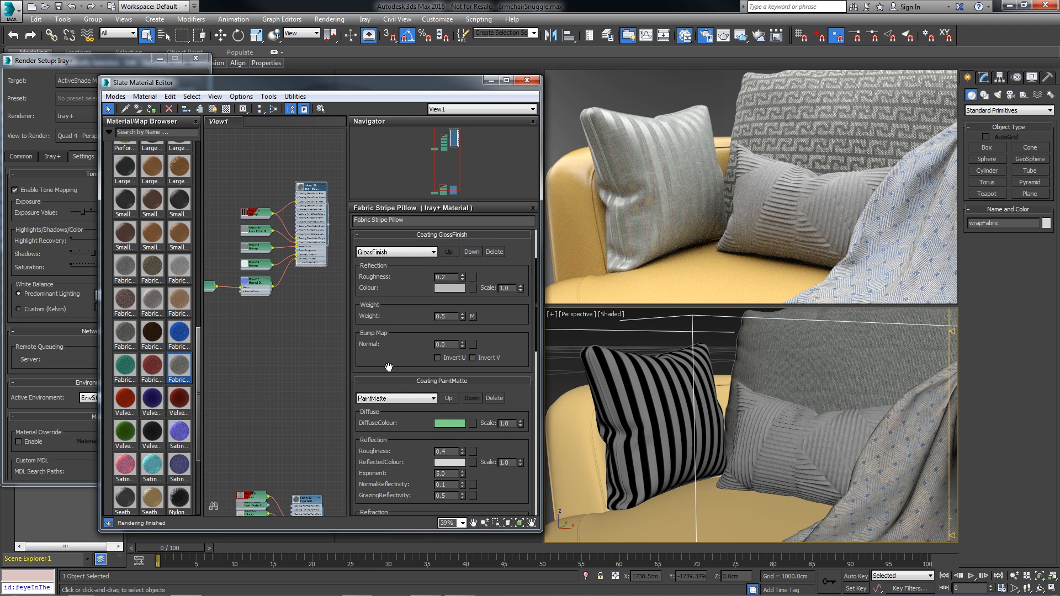
{"action": "mouse_move", "coordinate": [407, 308]}
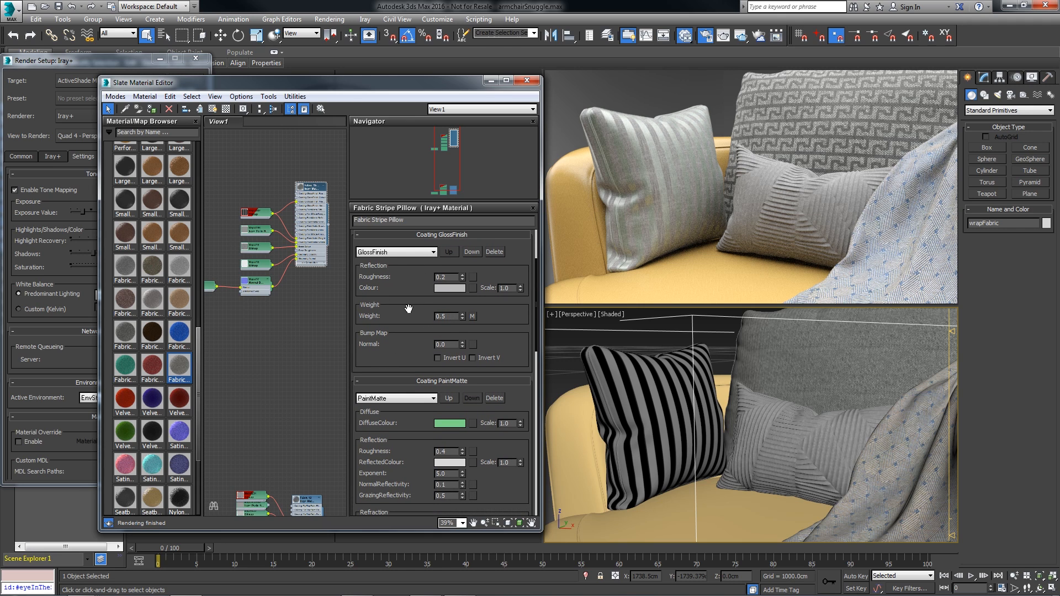
{"action": "mouse_move", "coordinate": [408, 317]}
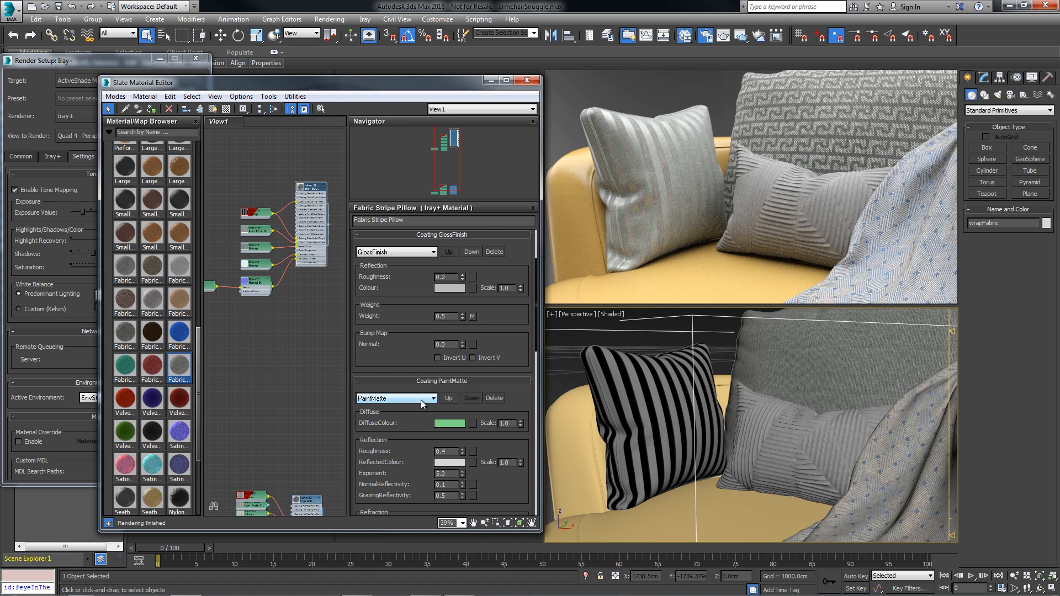
{"action": "scroll", "scroll_direction": "down", "scroll_amount": 3}
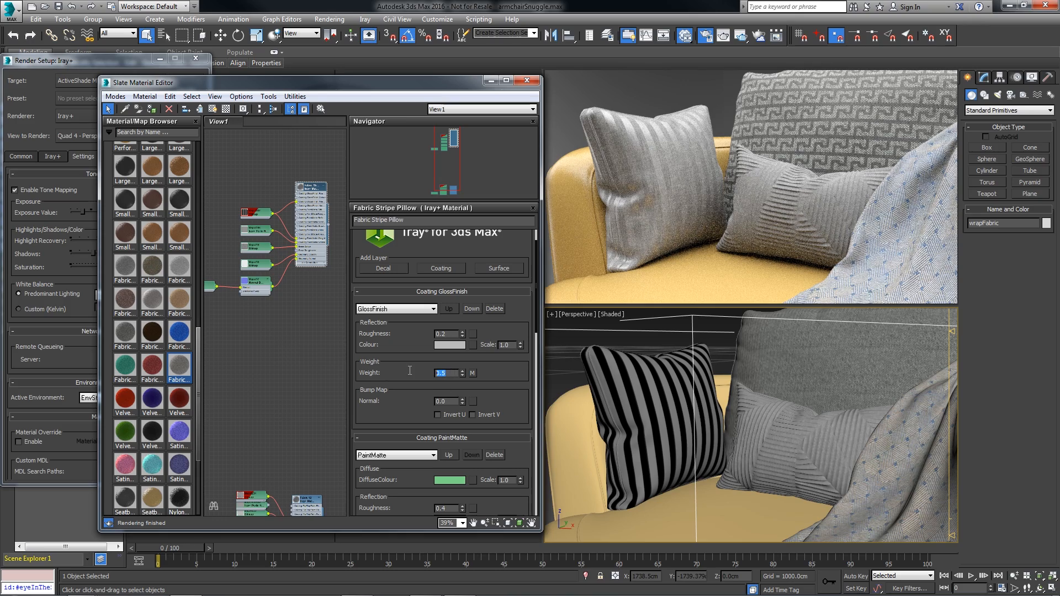
{"action": "type", "text": "0.0"}
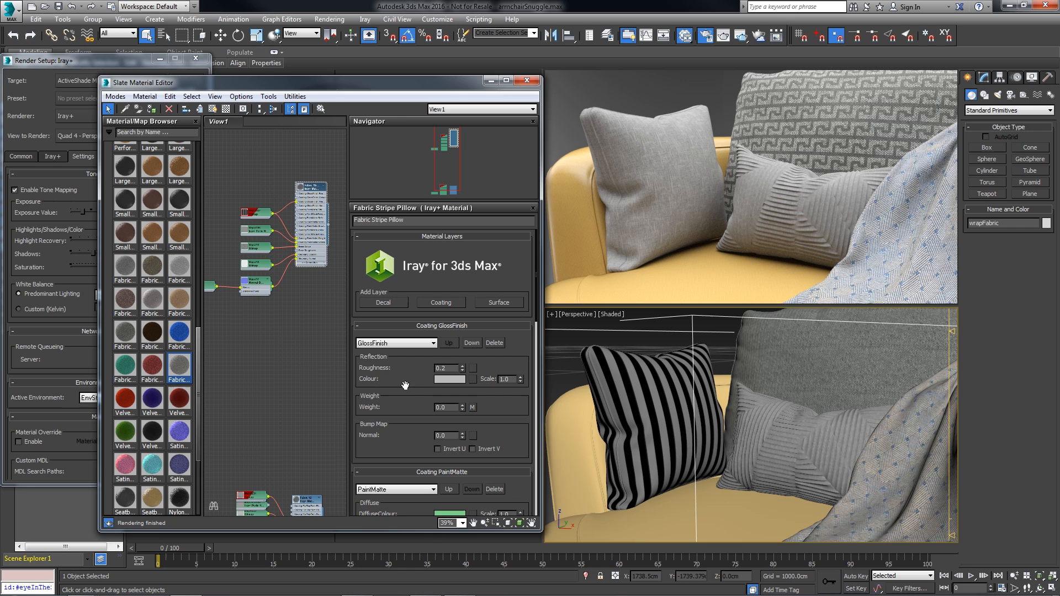
{"action": "mouse_move", "coordinate": [460, 409]}
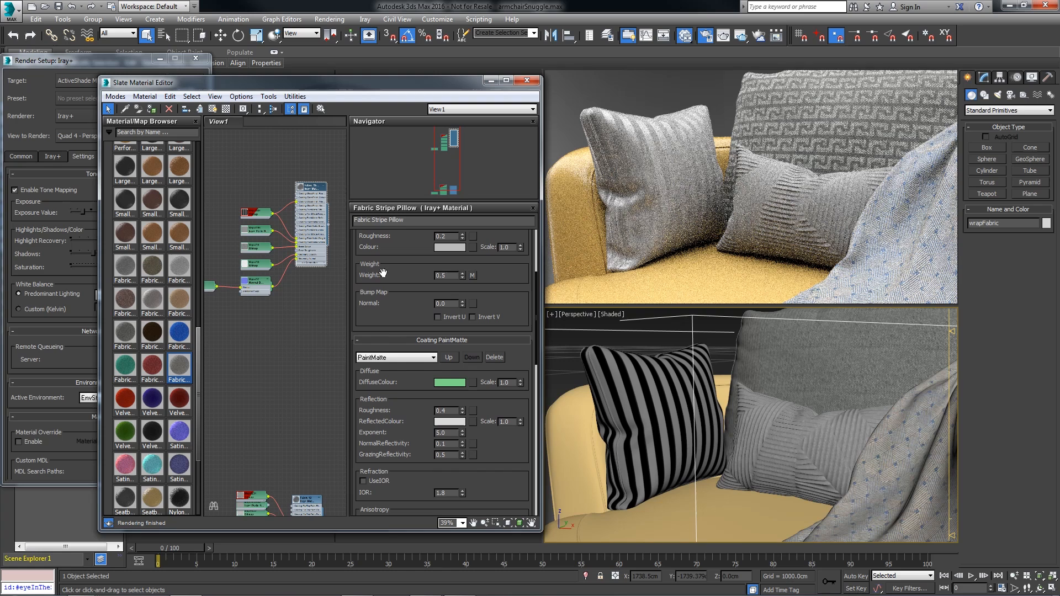
{"action": "scroll", "scroll_direction": "down", "scroll_amount": 3}
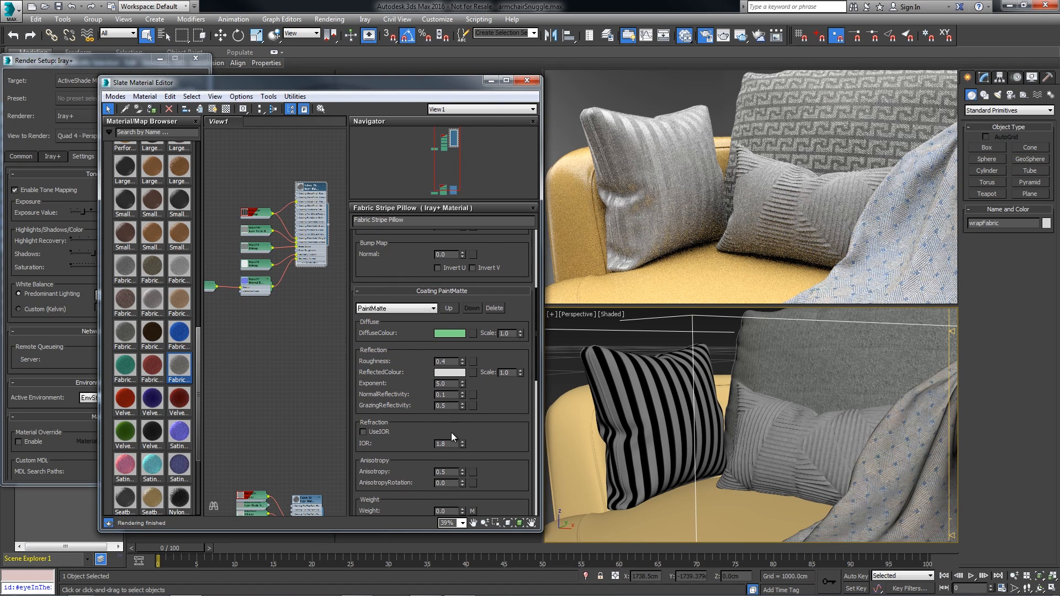
{"action": "scroll", "scroll_direction": "down", "scroll_amount": 3}
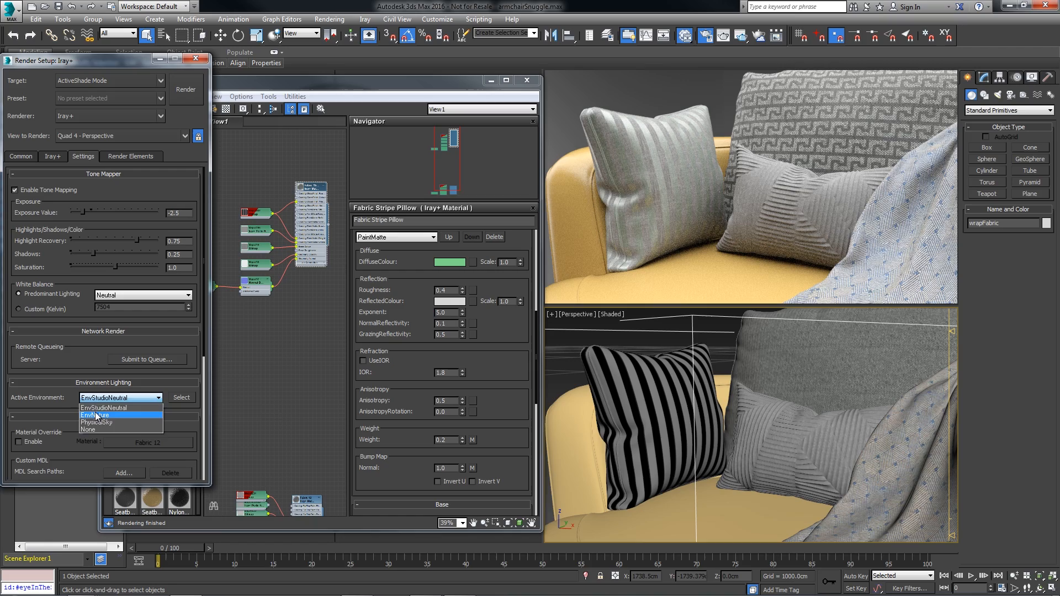
Switch the active Iray environment from EnvStudioNeutral to EnvNature.
{"action": "left_click", "coordinate": [96, 414]}
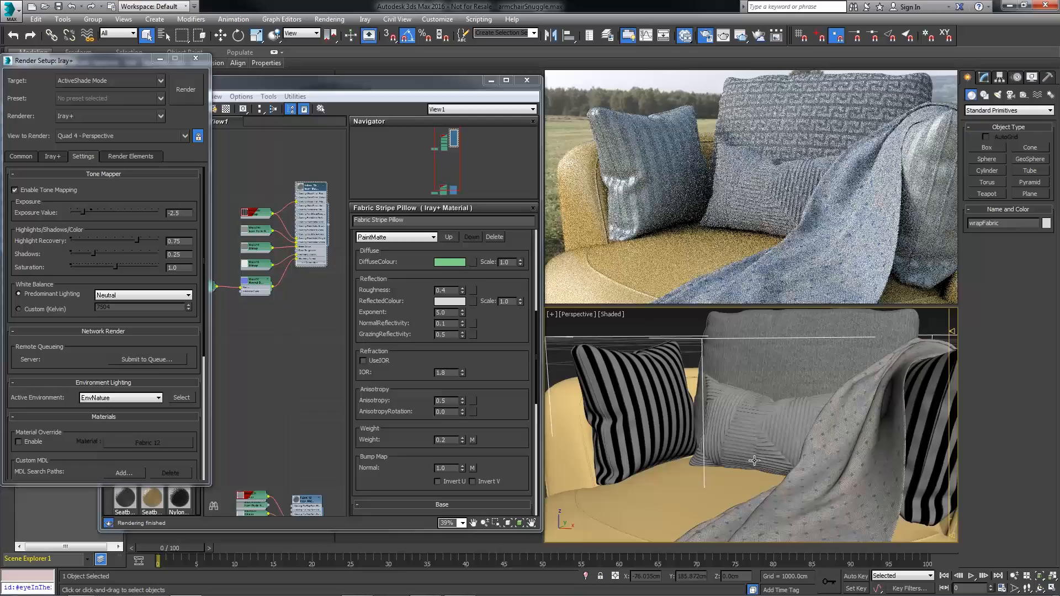
{"action": "mouse_move", "coordinate": [757, 463]}
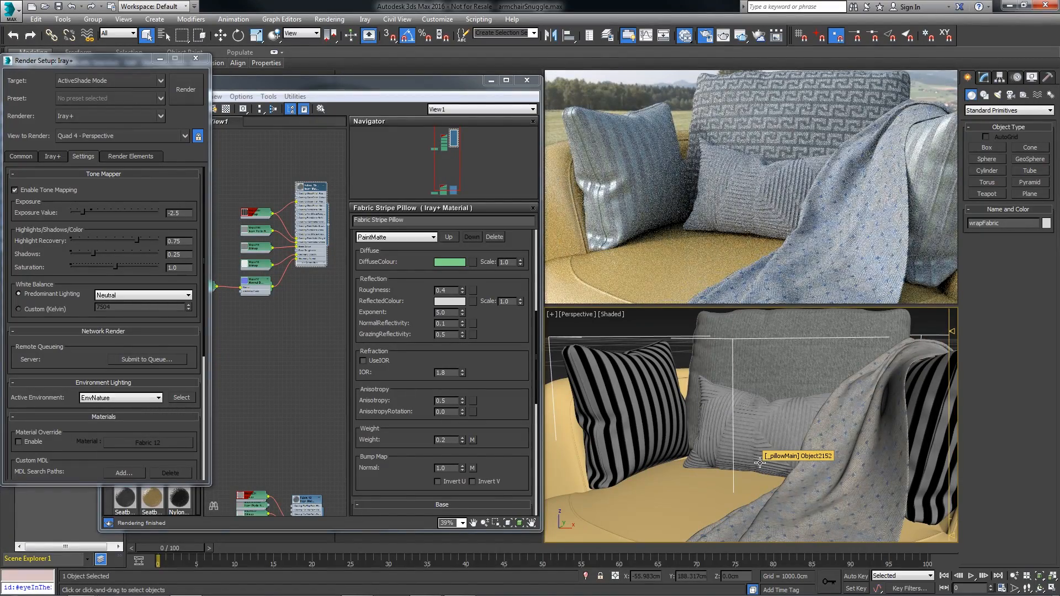